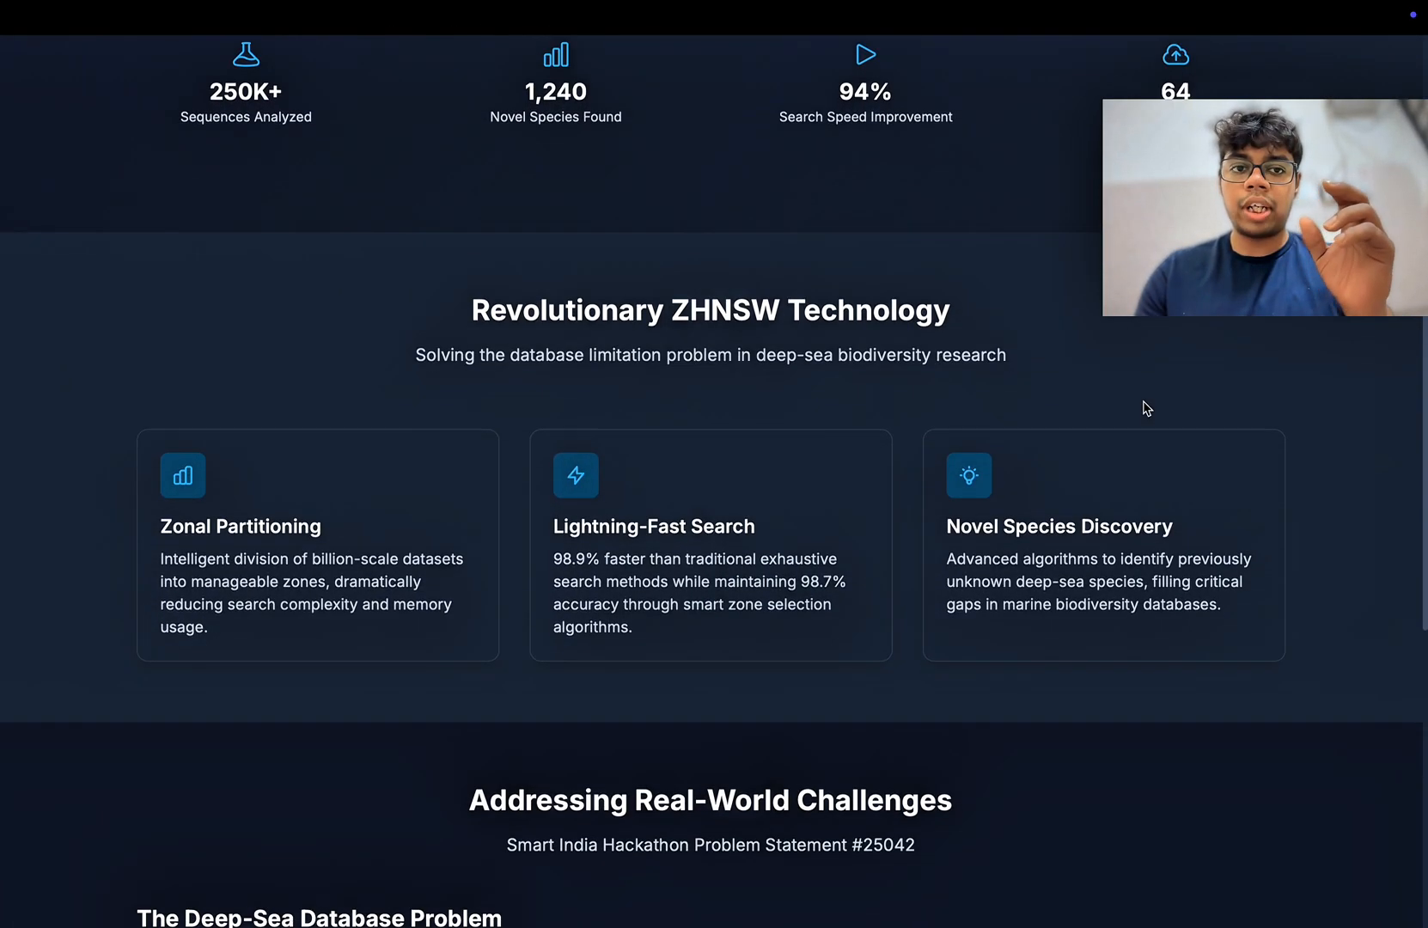
pyautogui.scroll(-3)
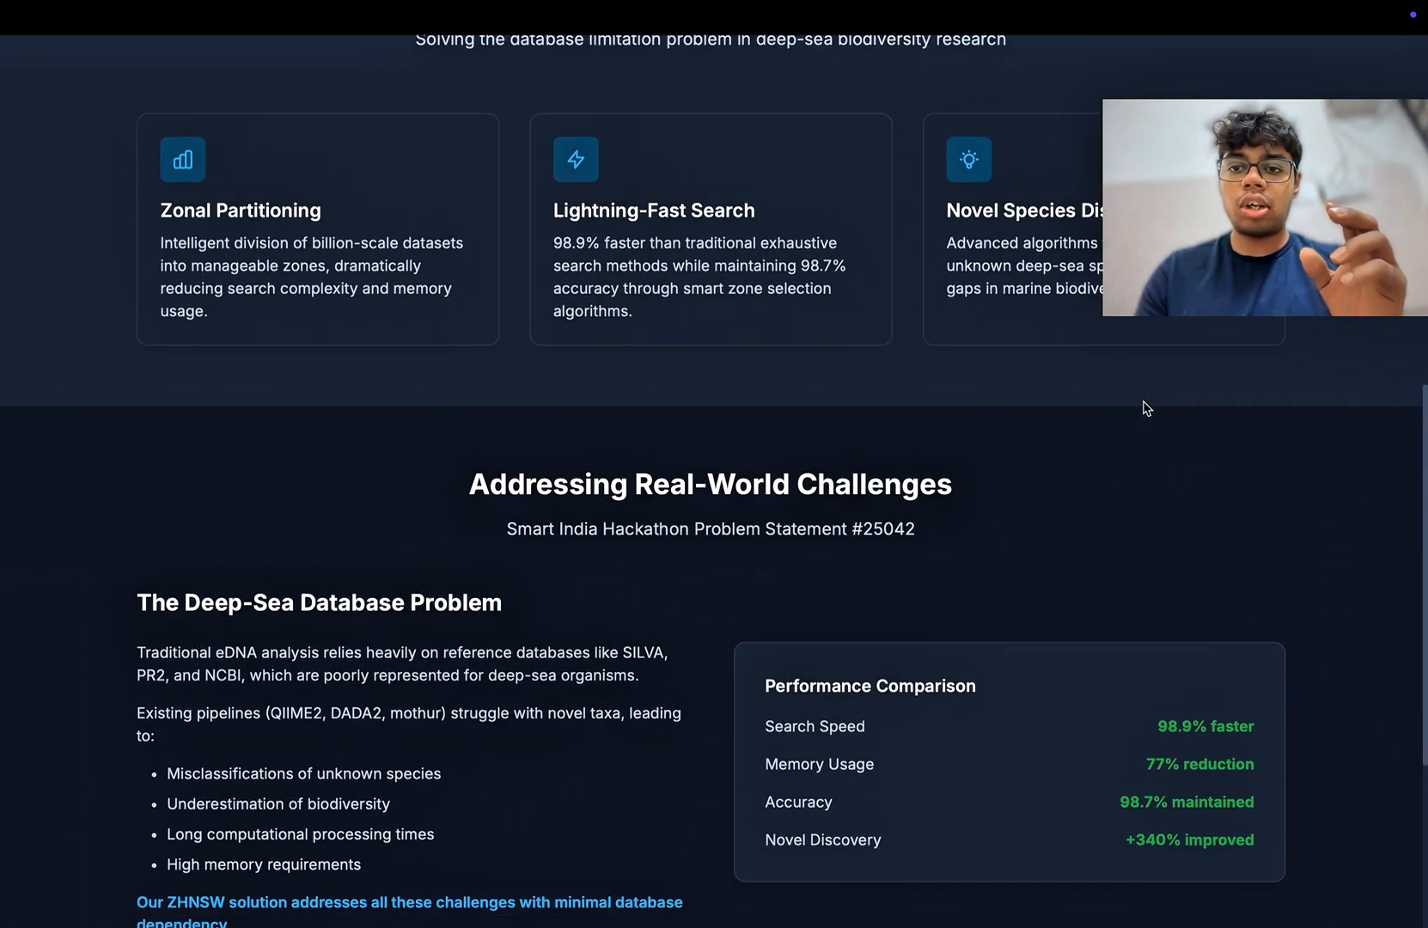
pyautogui.scroll(3)
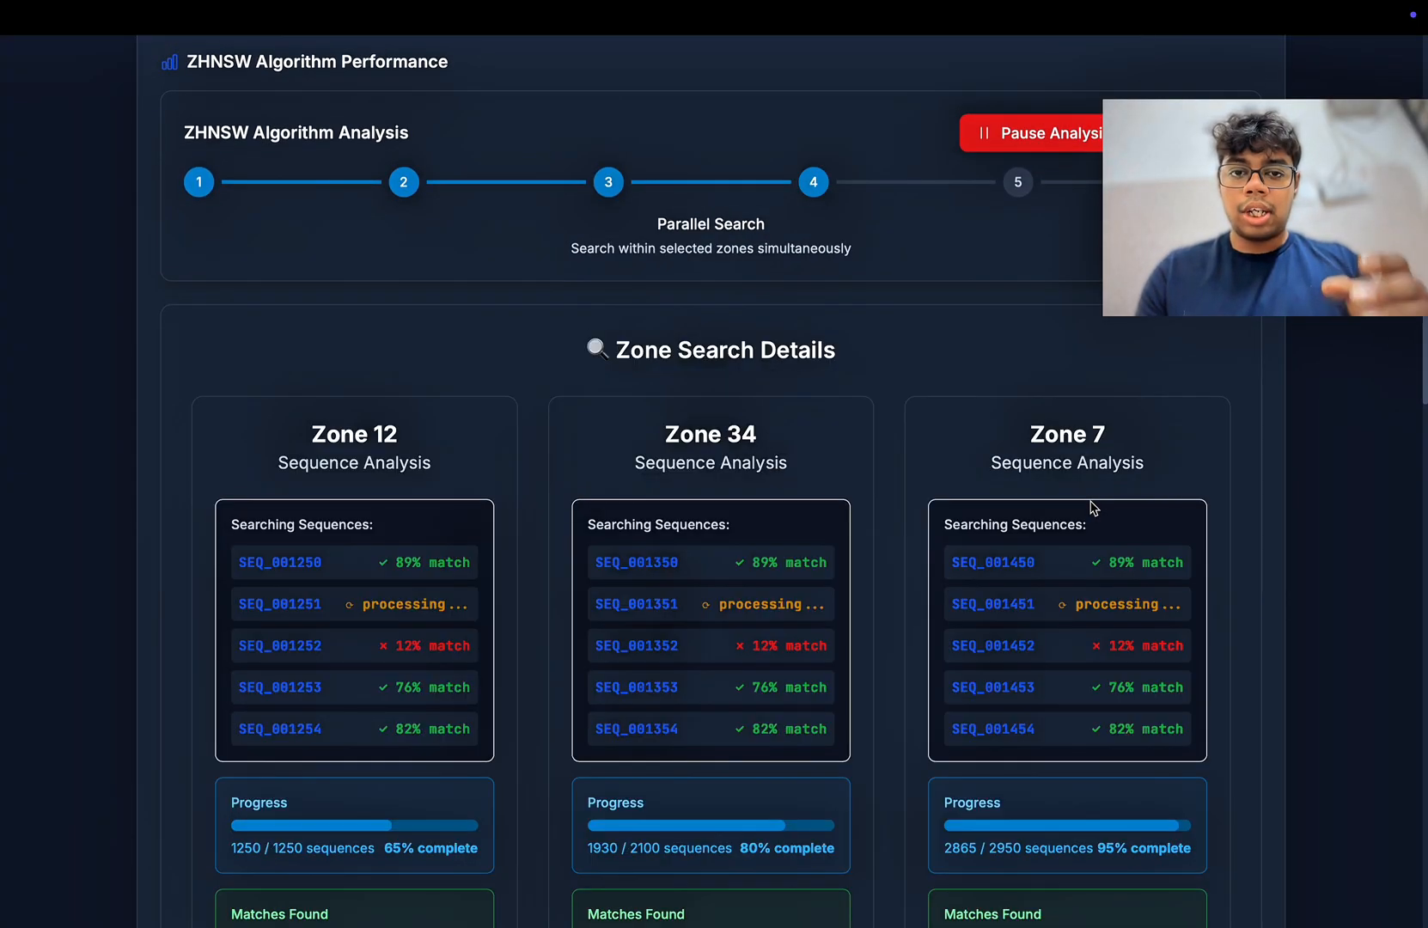
pyautogui.scroll(-3)
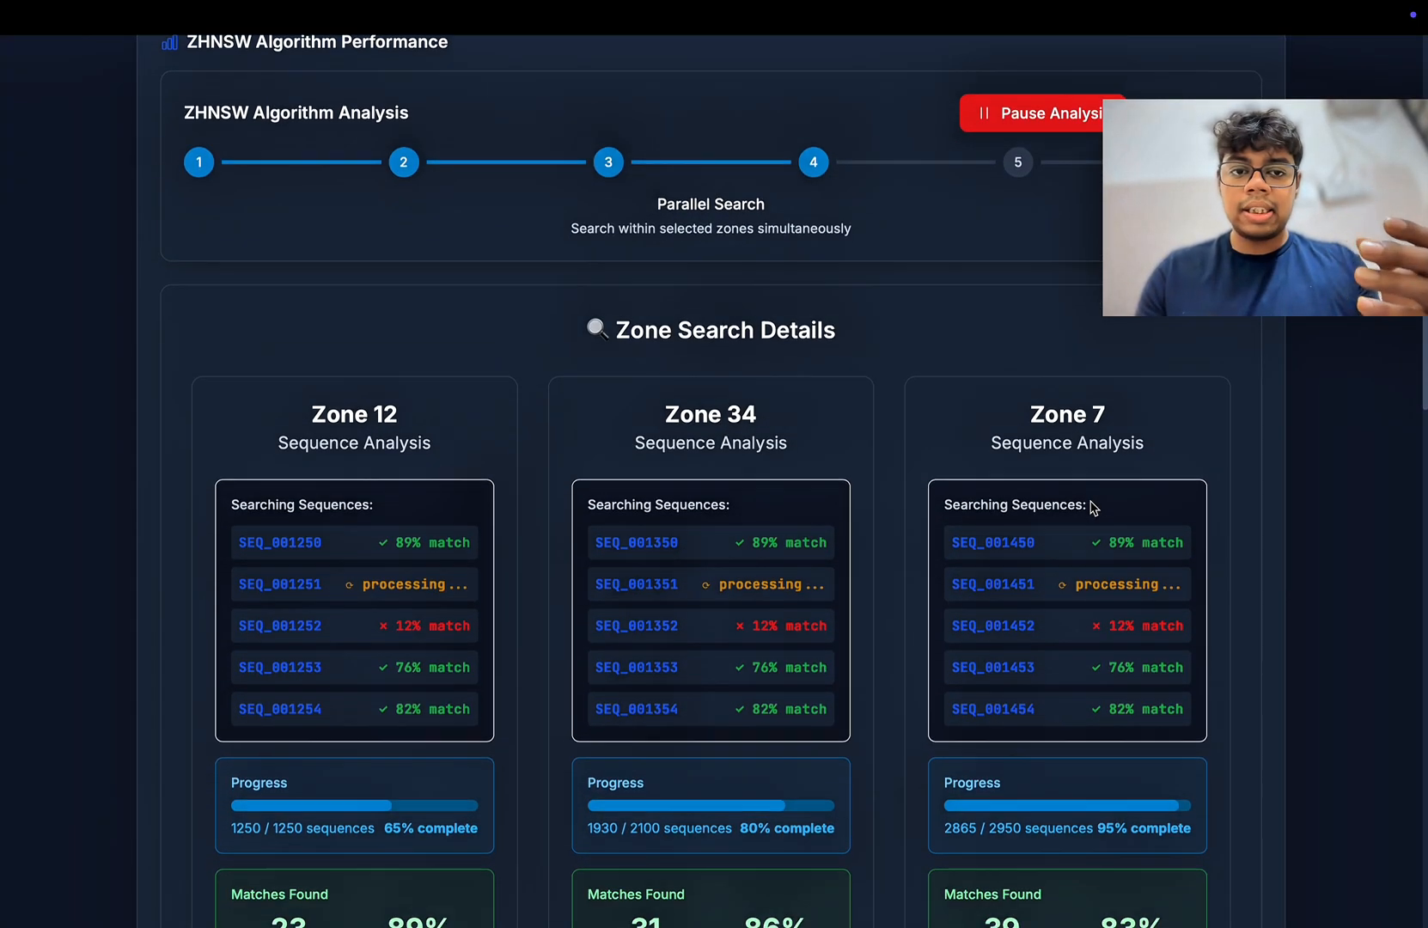
pyautogui.scroll(-3)
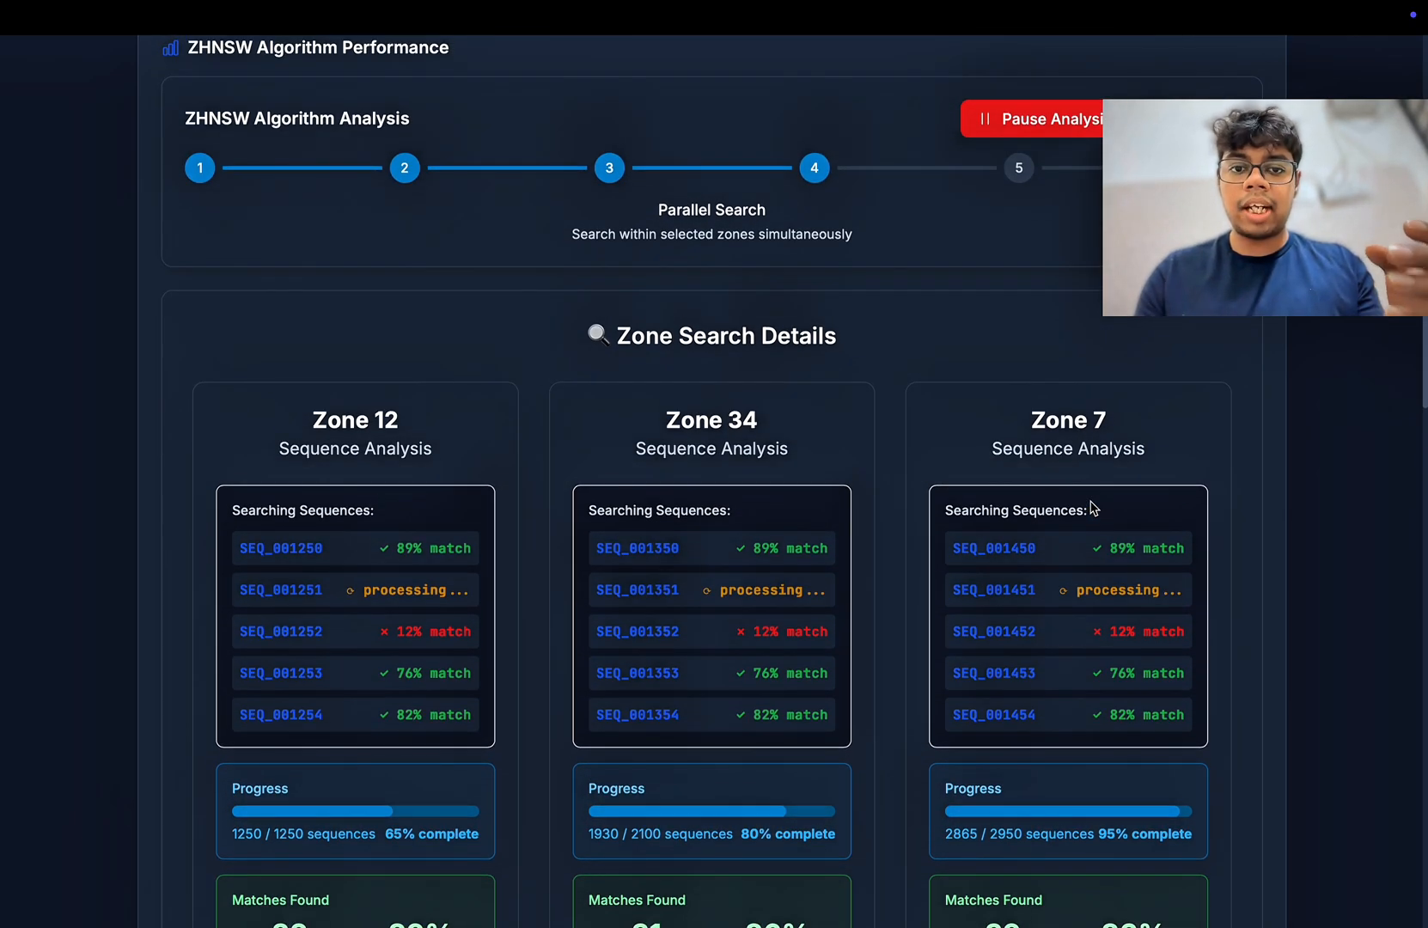
pyautogui.scroll(-3)
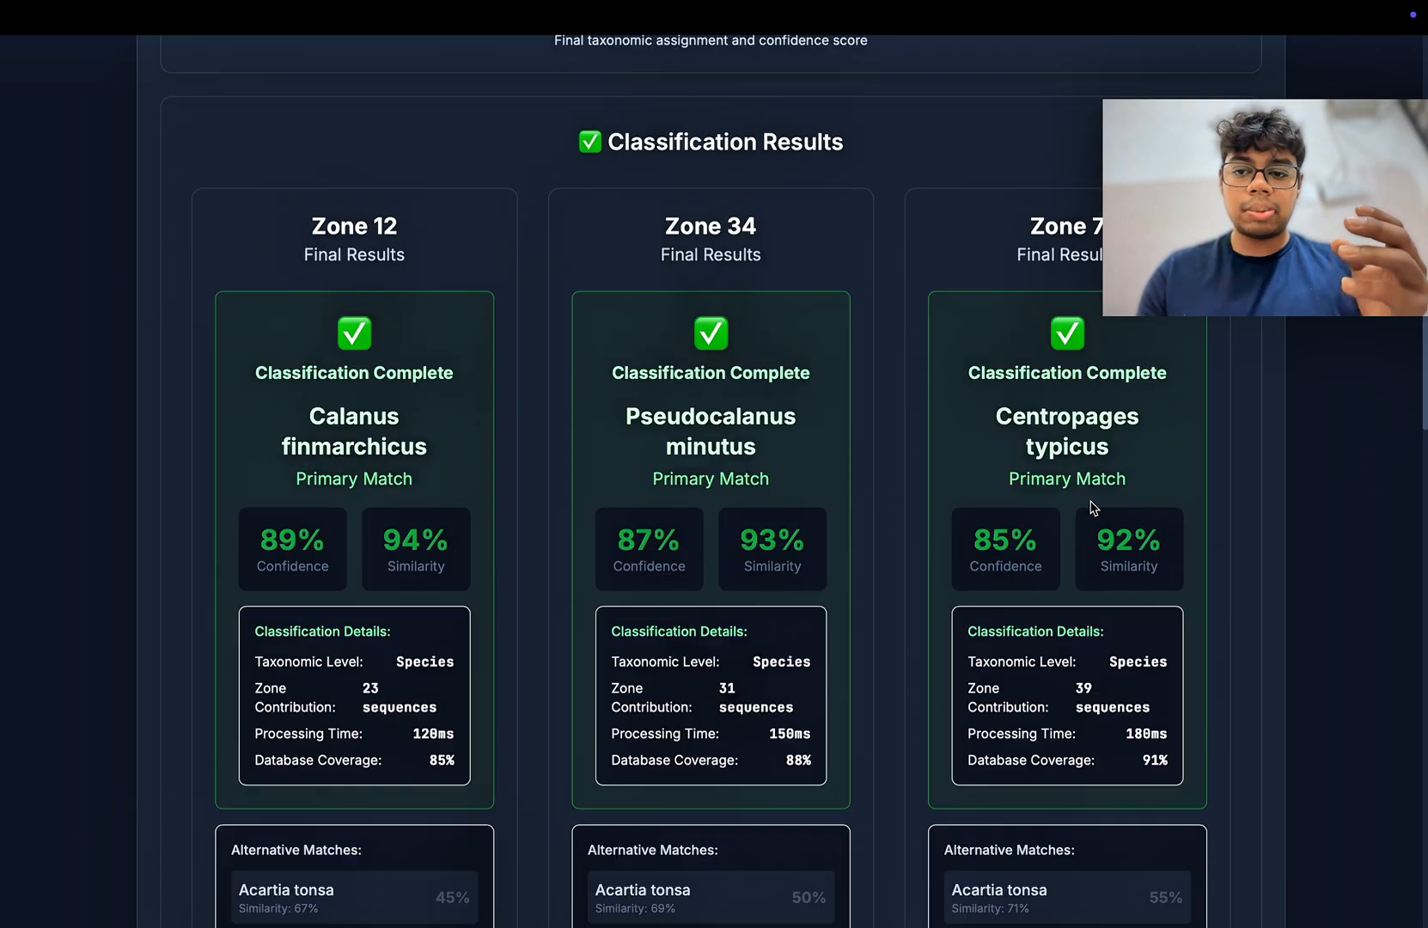
pyautogui.scroll(-3)
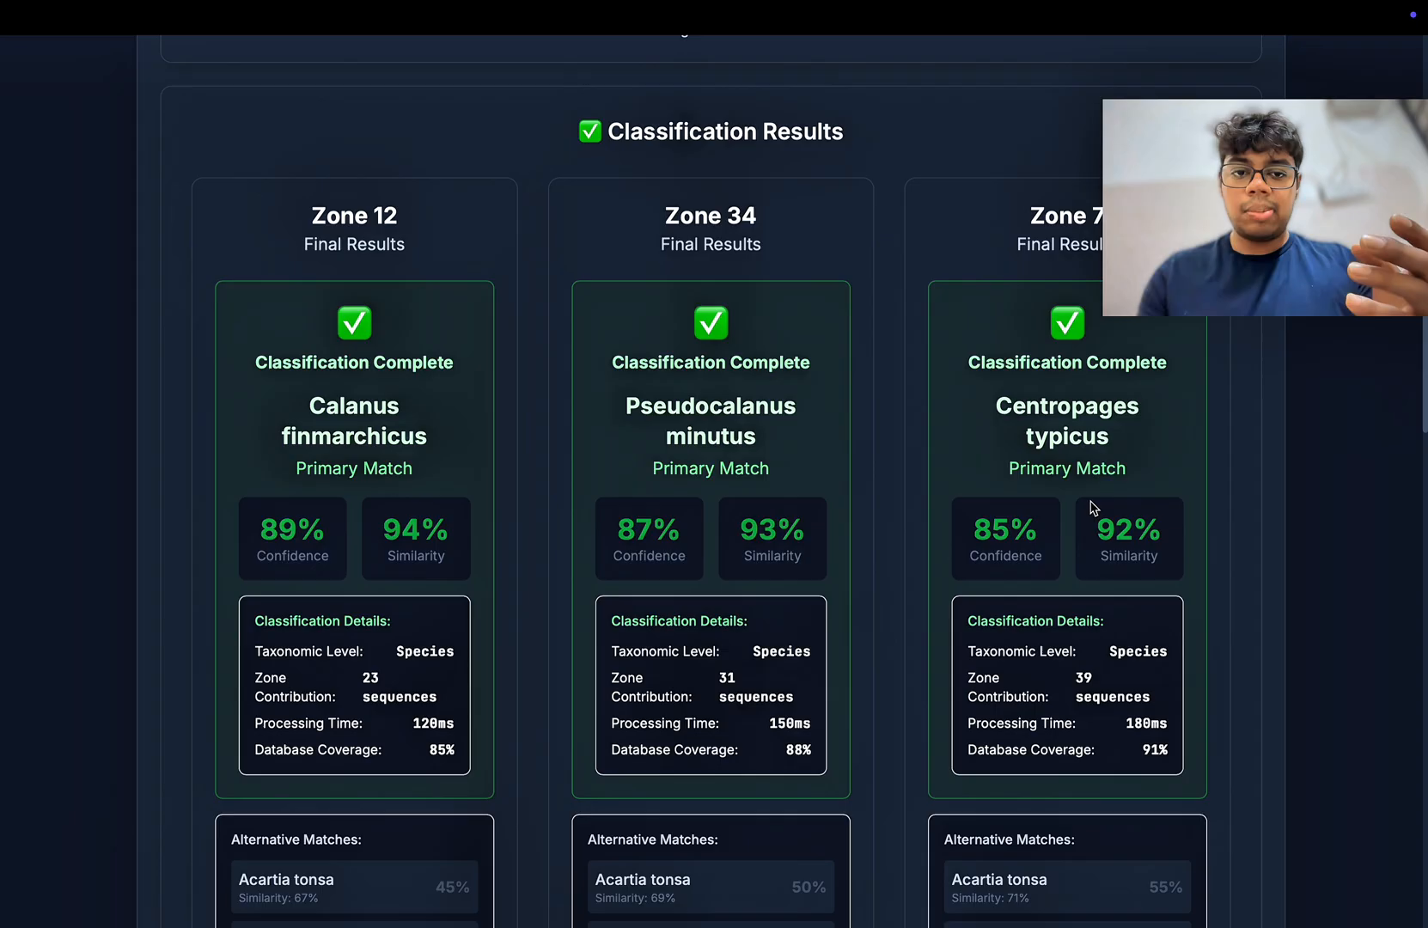
pyautogui.scroll(-3)
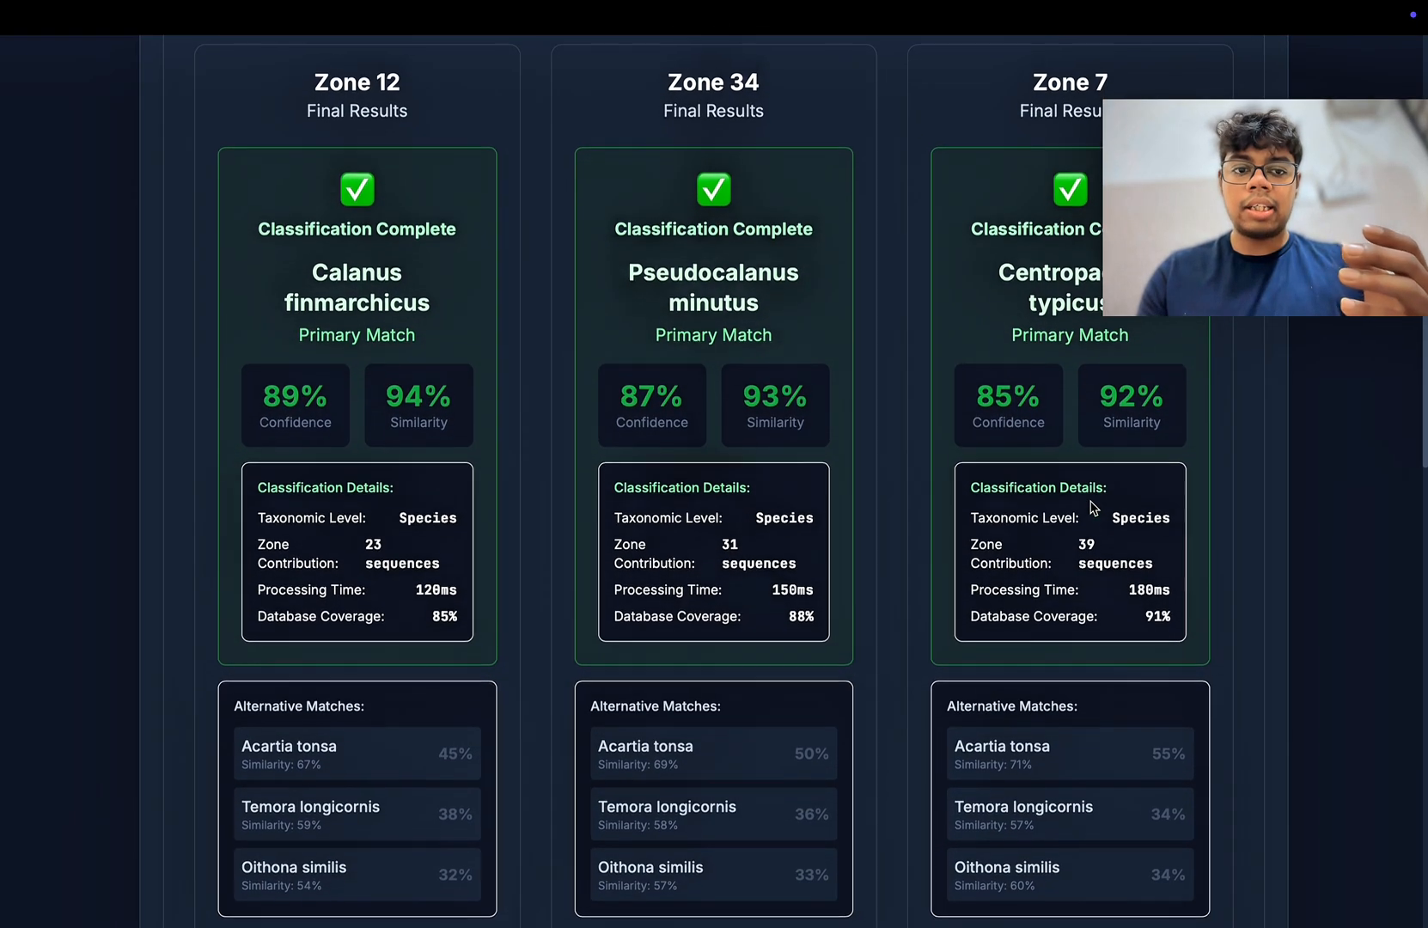
pyautogui.scroll(-3)
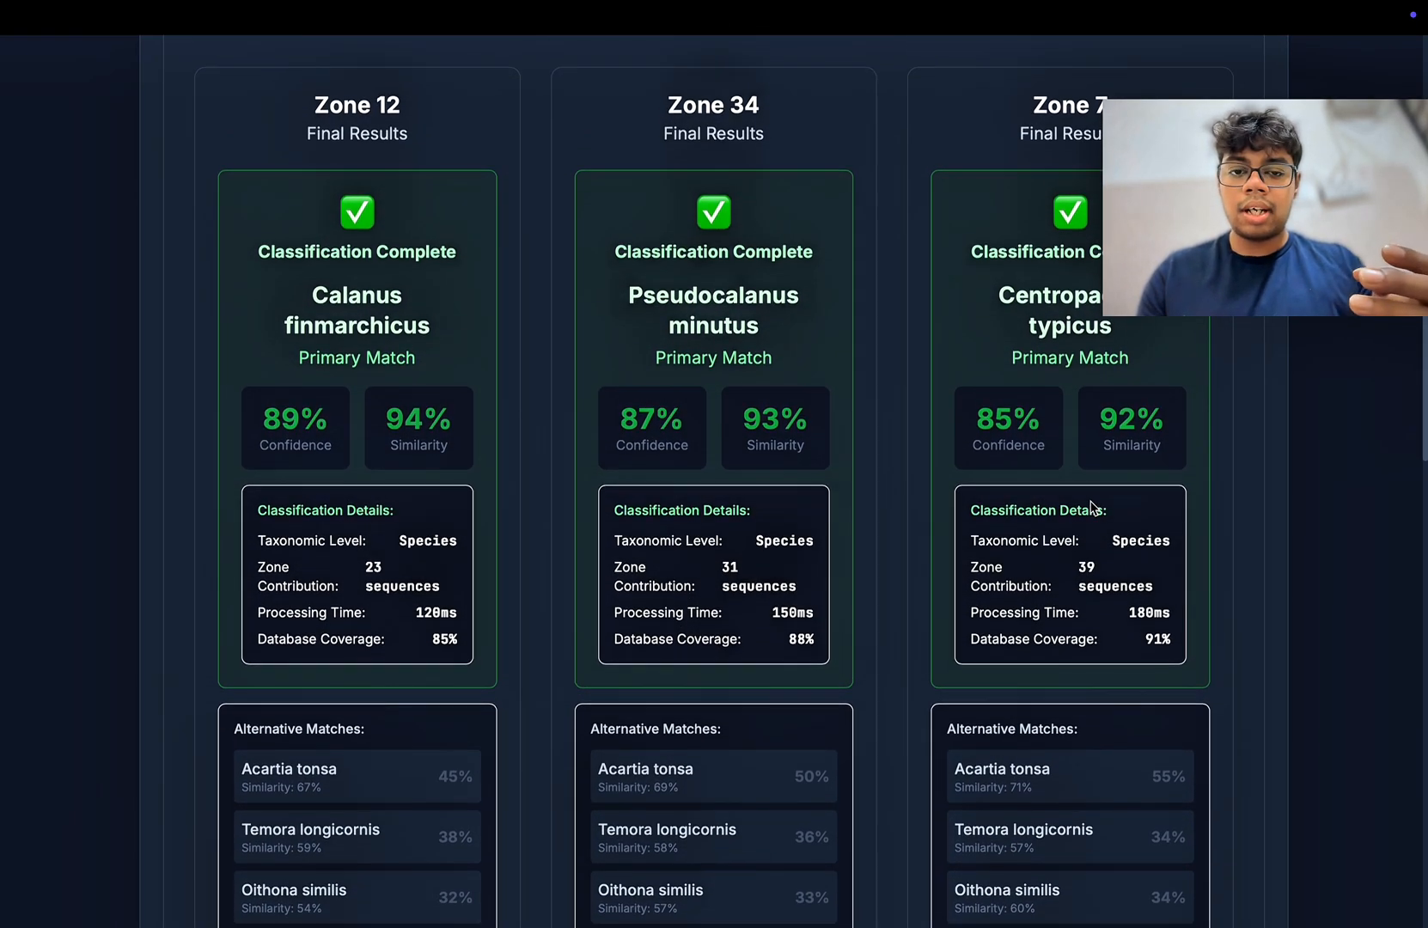
pyautogui.scroll(-3)
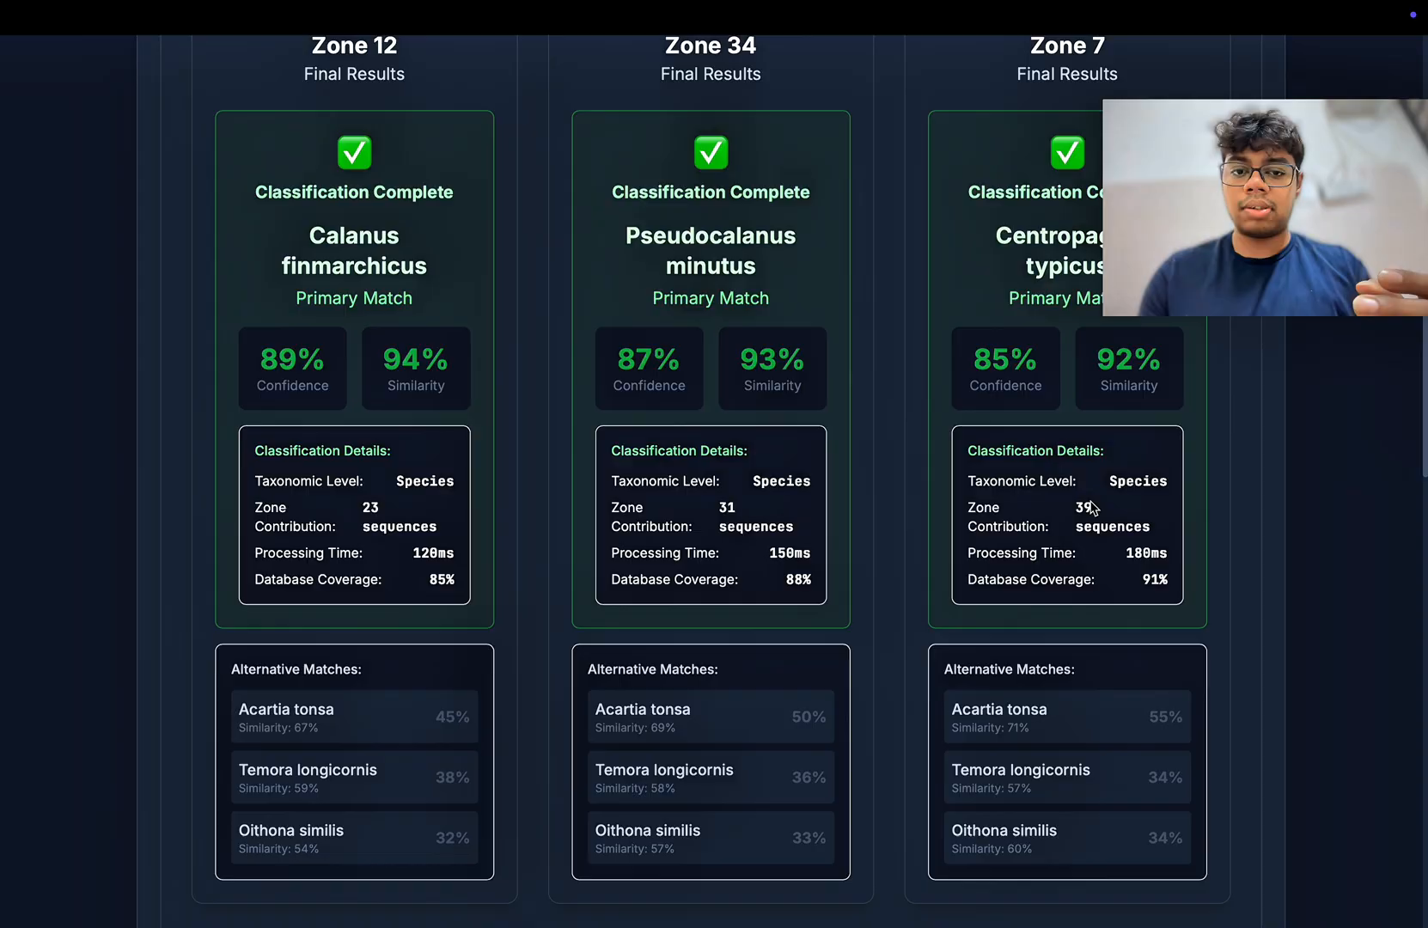
pyautogui.scroll(-3)
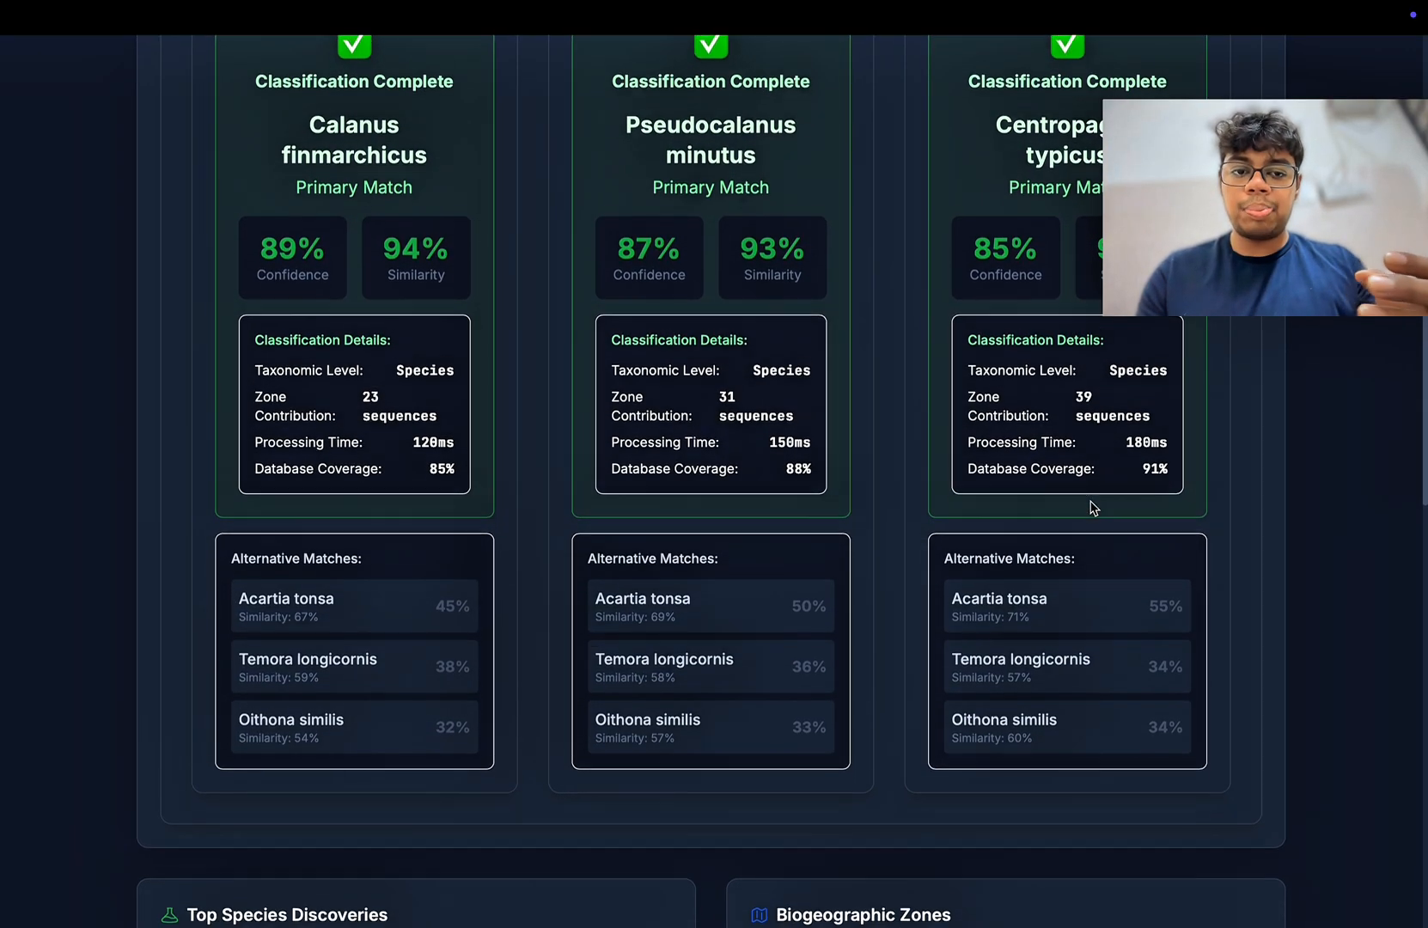
pyautogui.scroll(-3)
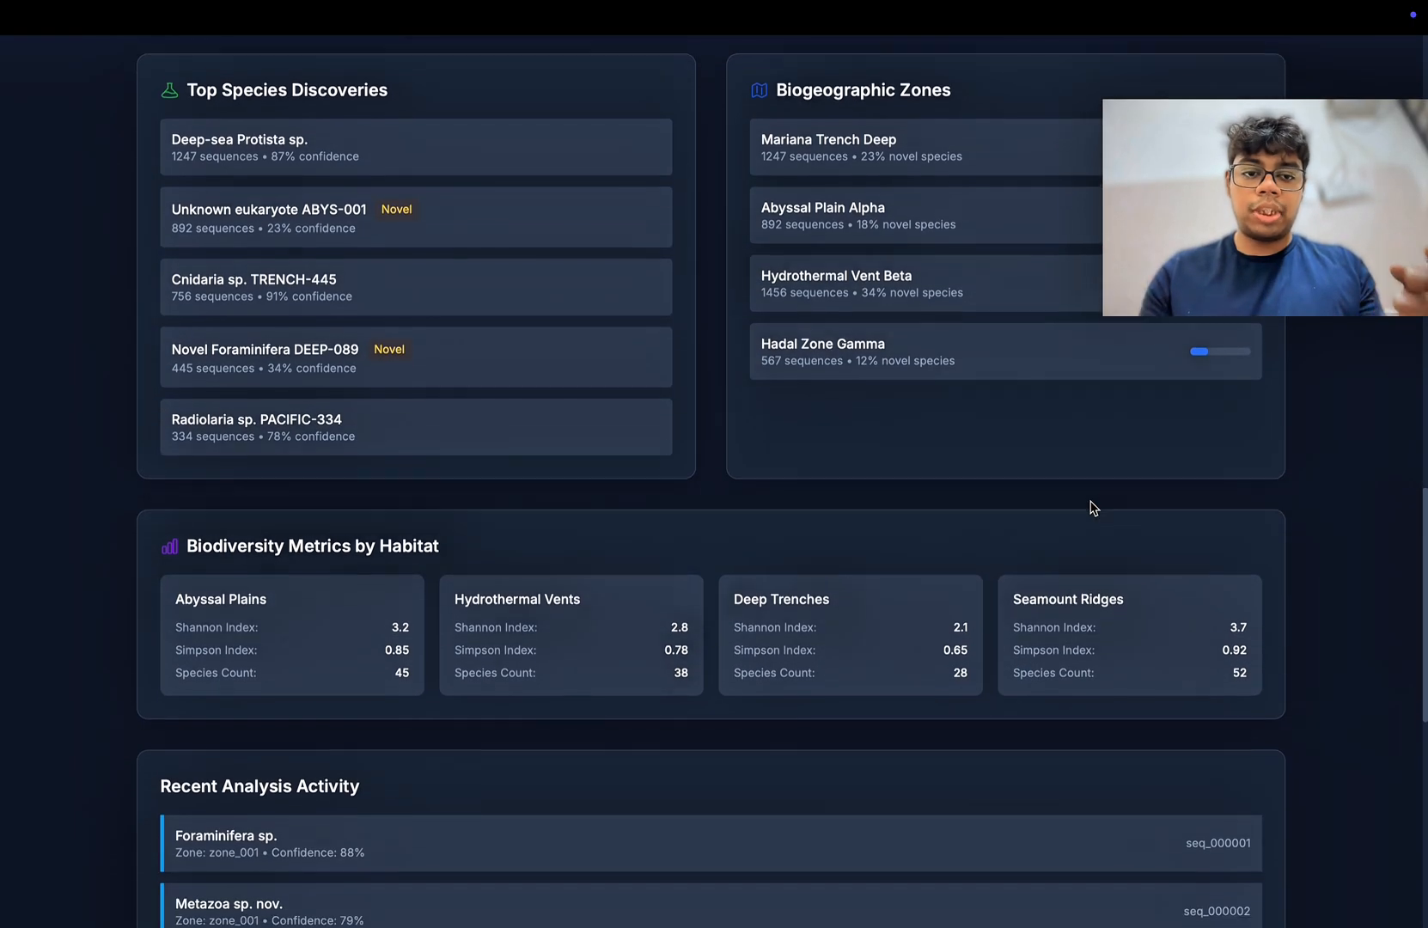
pyautogui.scroll(-3)
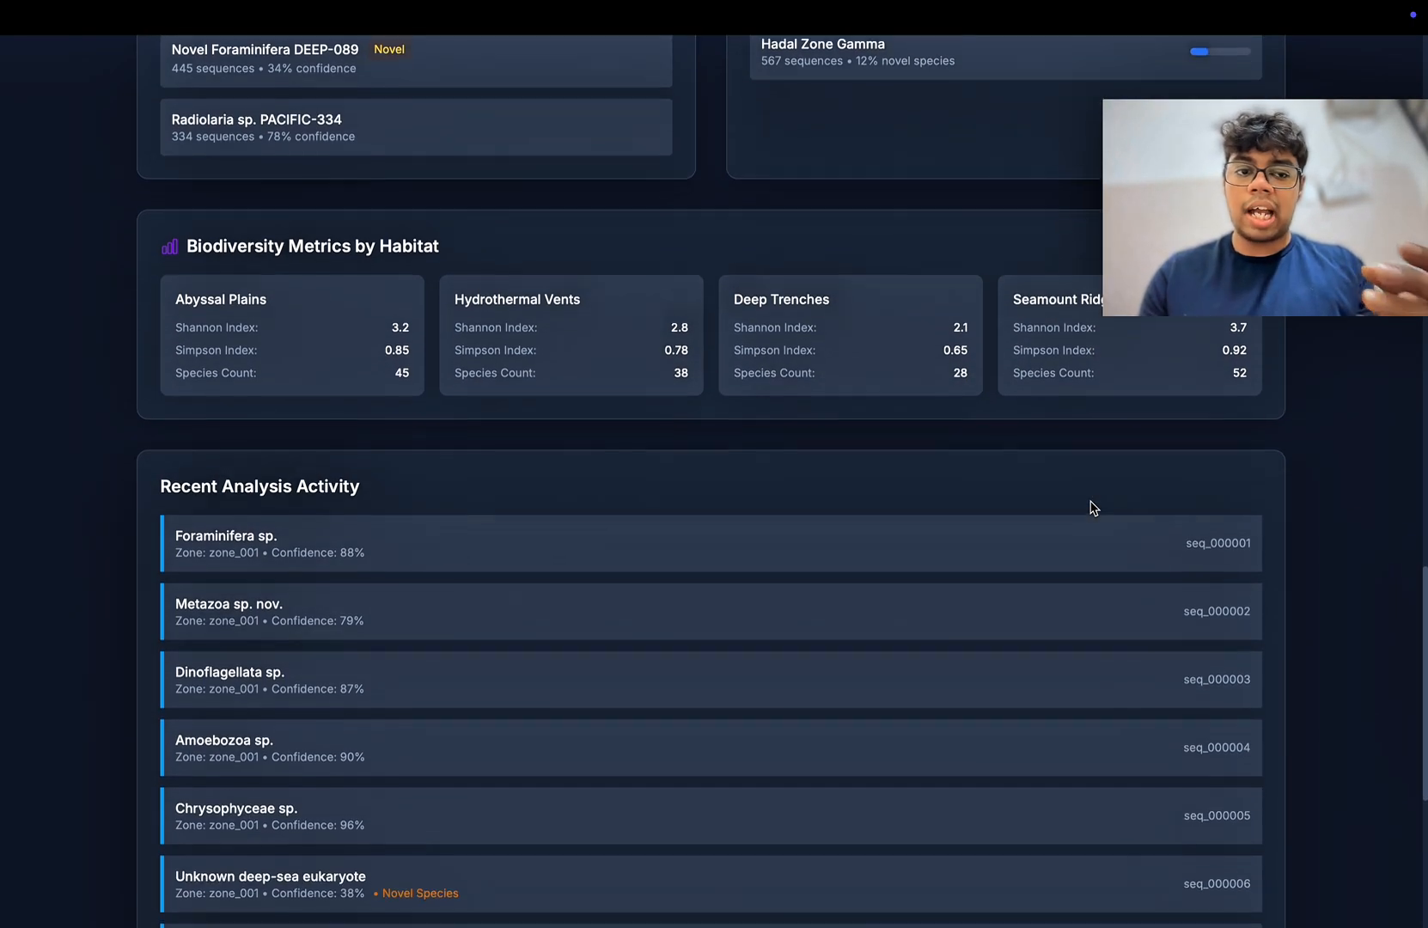
pyautogui.scroll(-3)
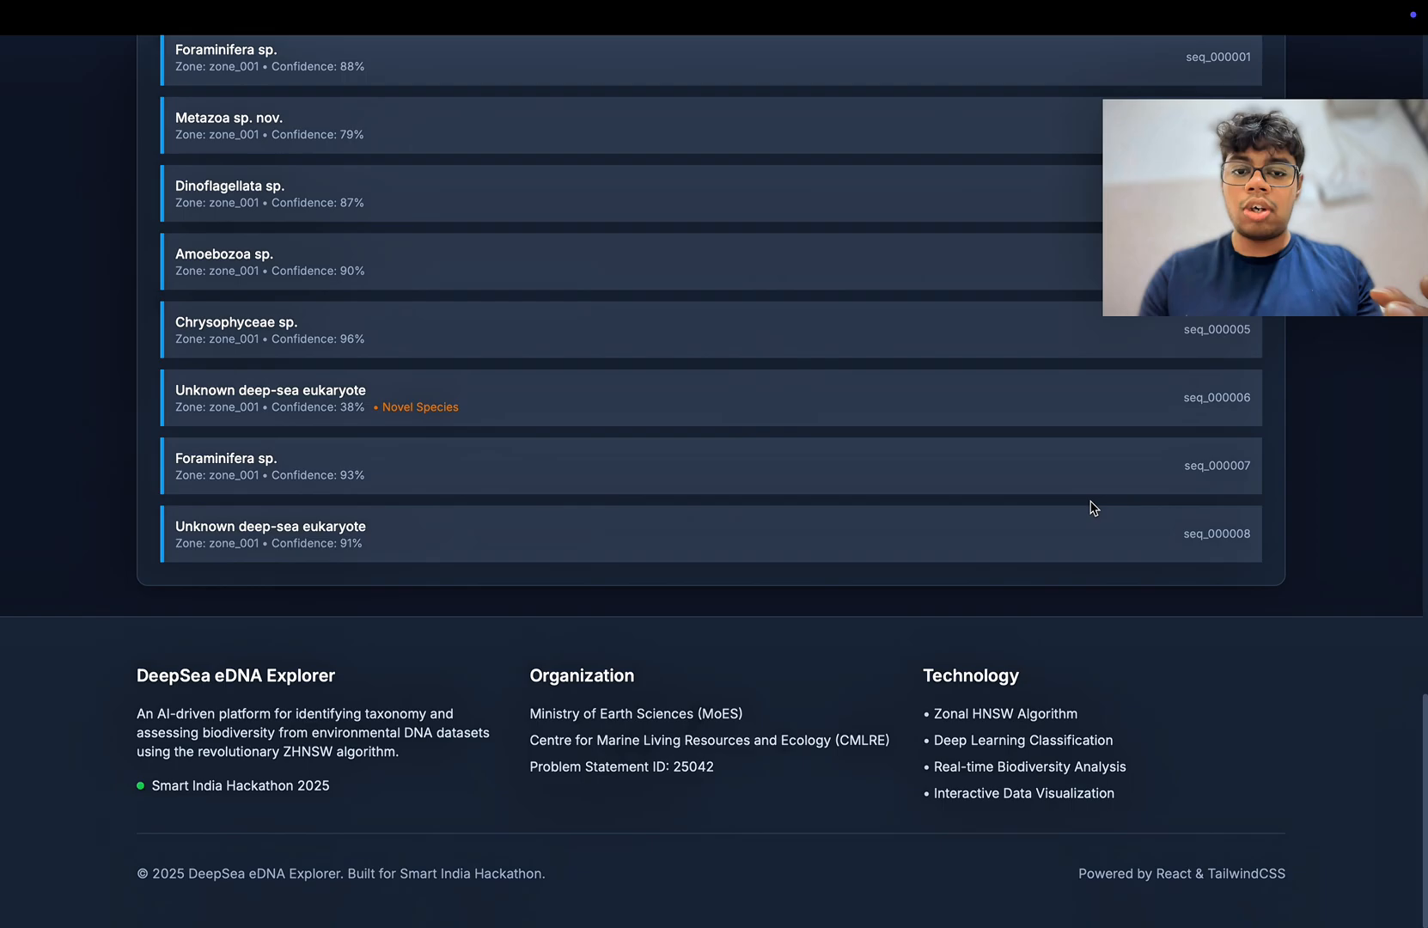